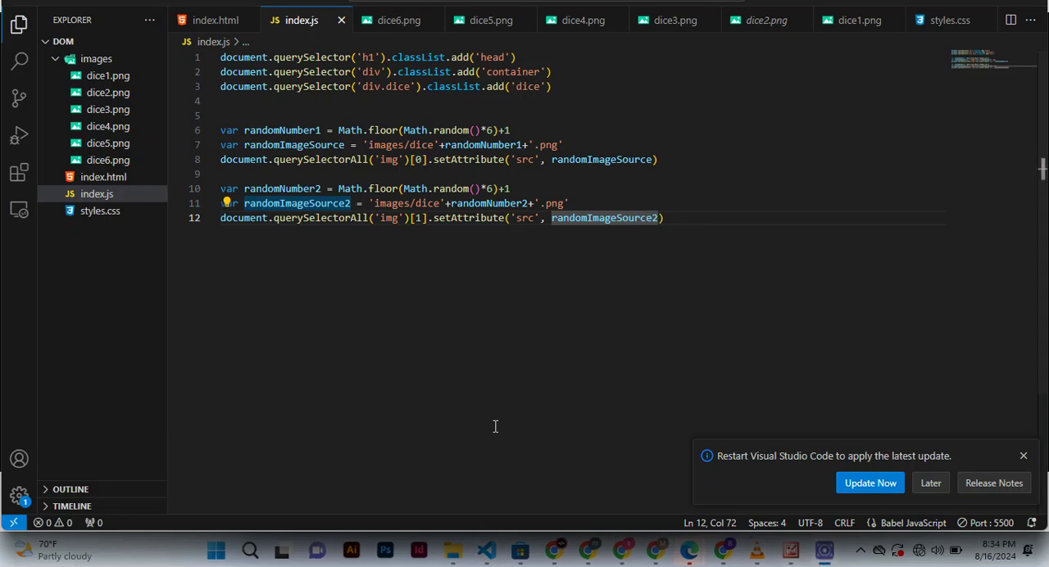
pyautogui.moveTo(505, 443)
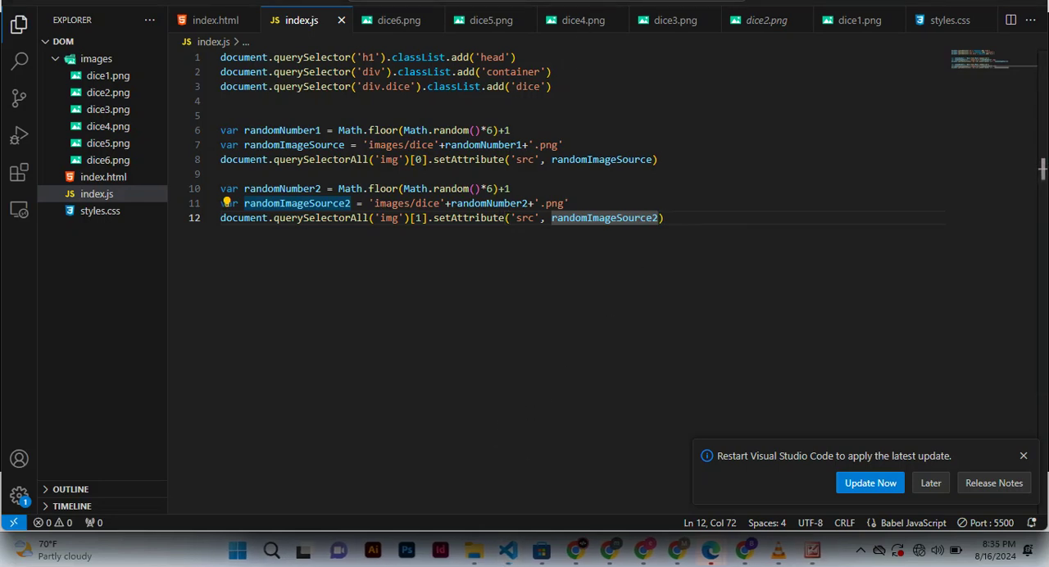
# Step: Add blank lines below the second dice image's setAttribute statement
pyautogui.click(664, 216)
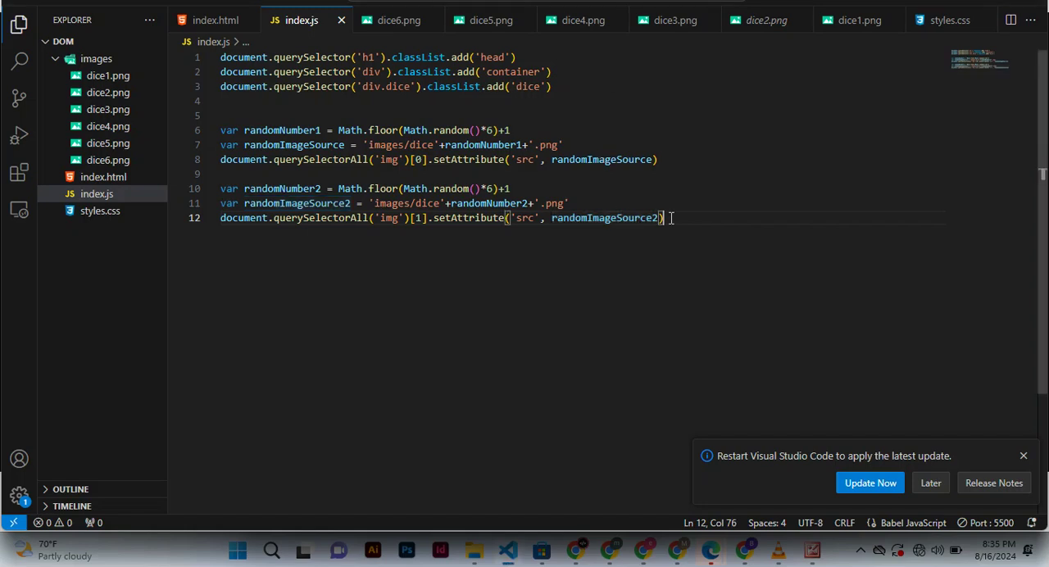
pyautogui.press('Enter')
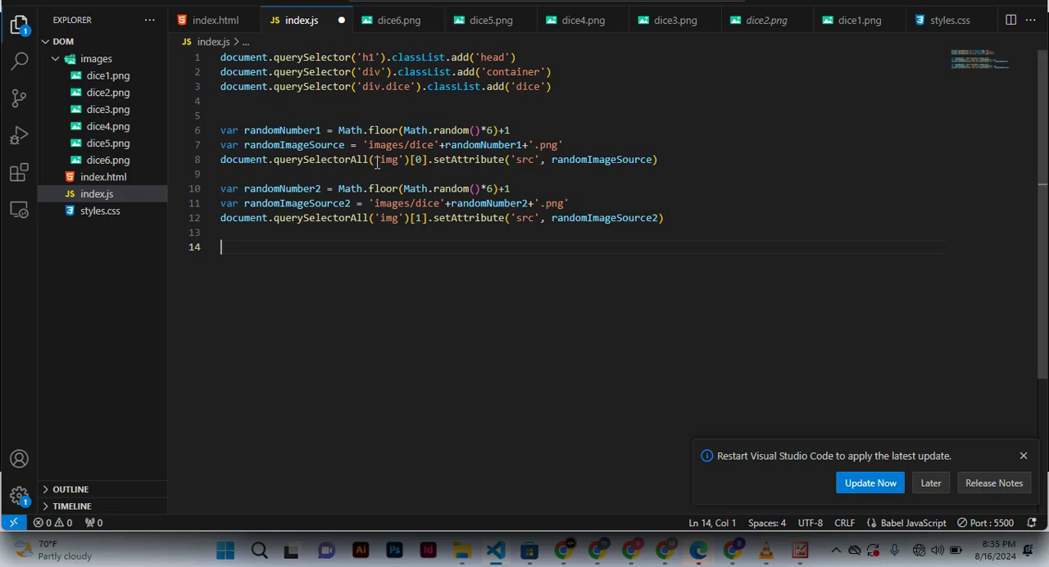
pyautogui.moveTo(374, 291)
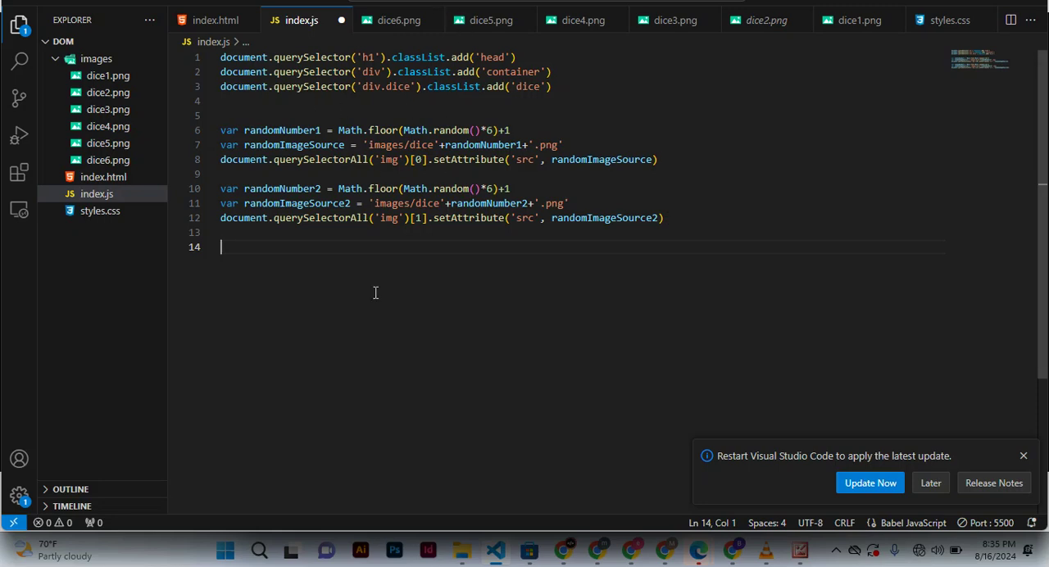
# Step: Write the condition if(randomNumber1>randomImageSource2){ with its closing brace
pyautogui.write('if(')
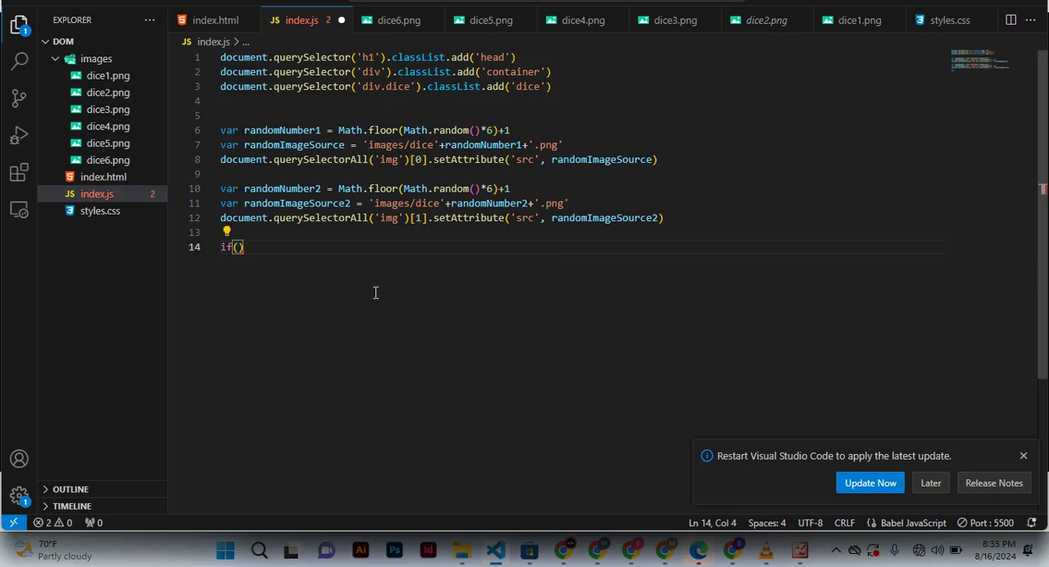
pyautogui.write('r')
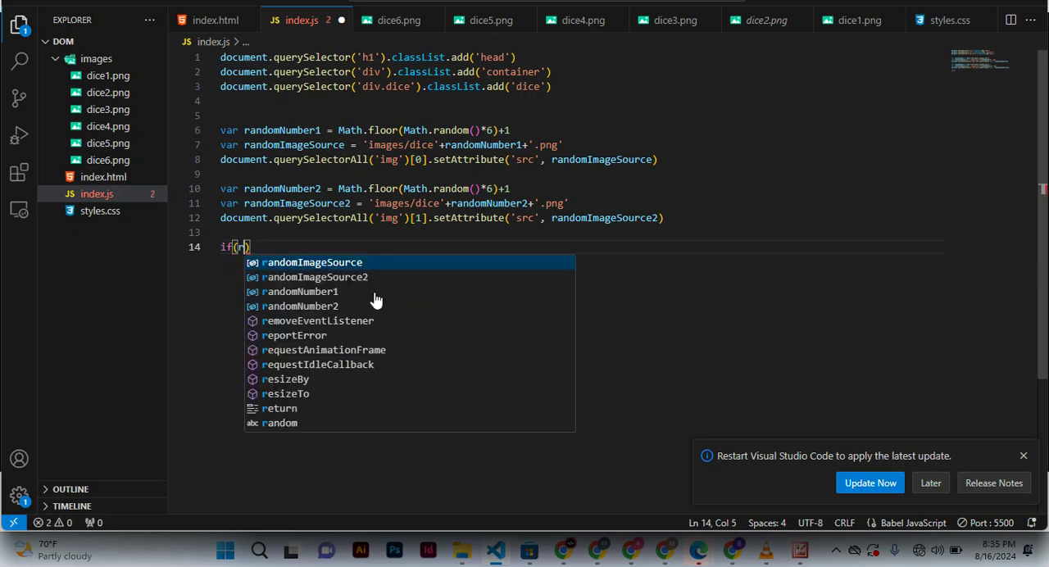
pyautogui.moveTo(300, 292)
pyautogui.write('andomNumber1')
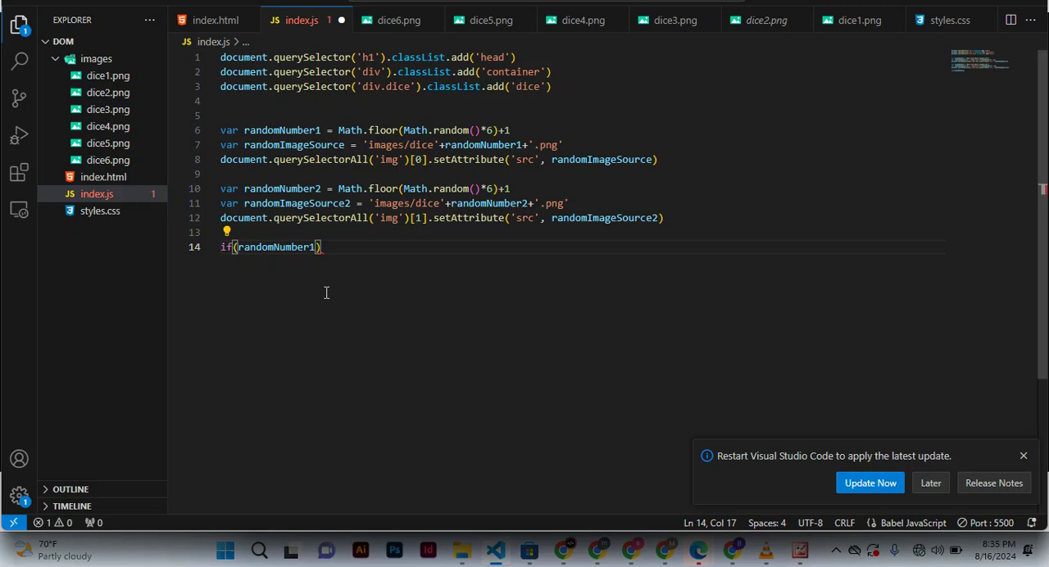
pyautogui.write('>')
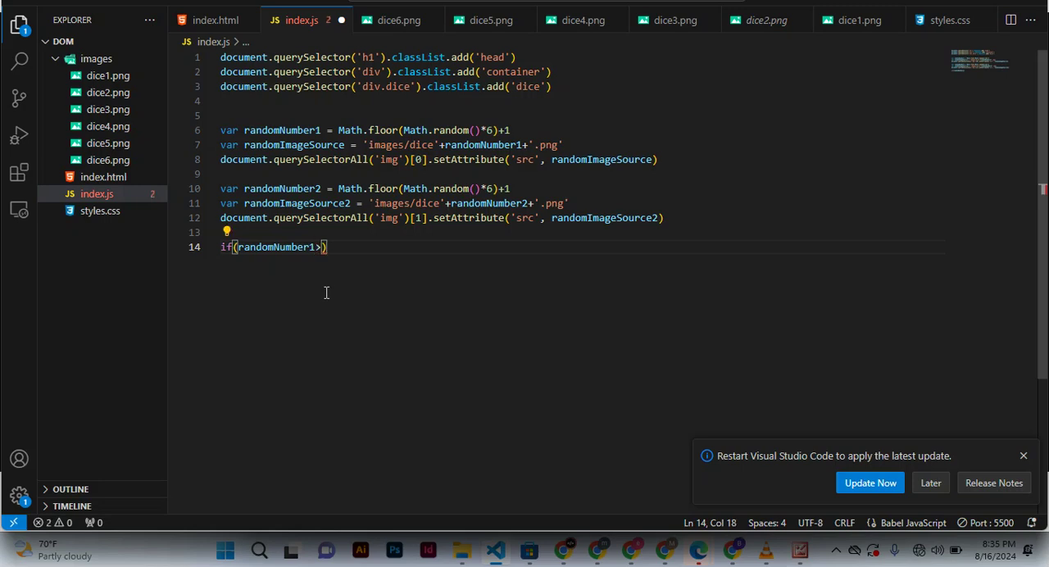
pyautogui.write('randomImageSource2')
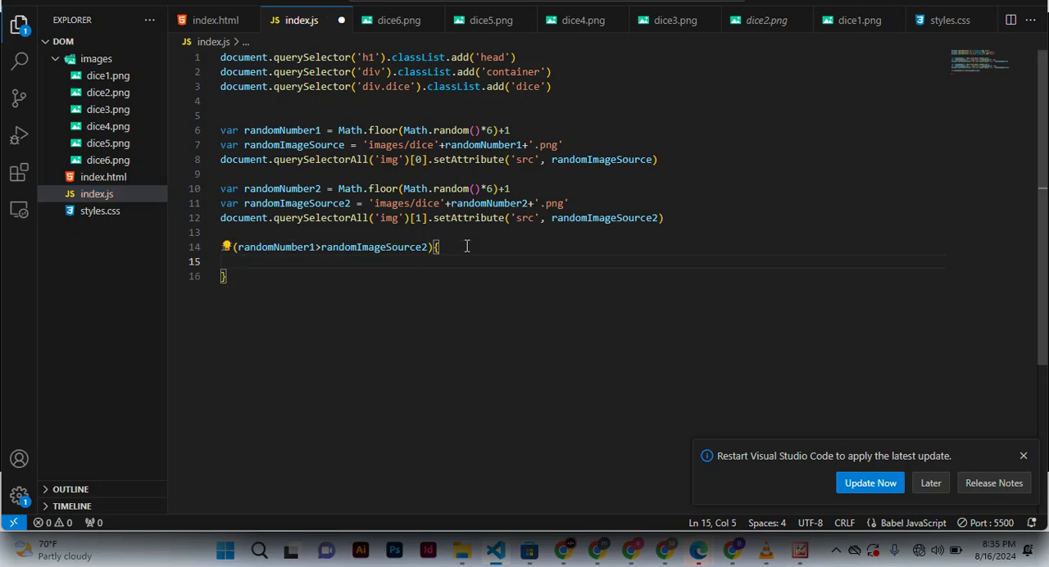
# Step: Inside the if block, assign document.querySelector('h1').innerHTML an empty string
pyautogui.write('d')
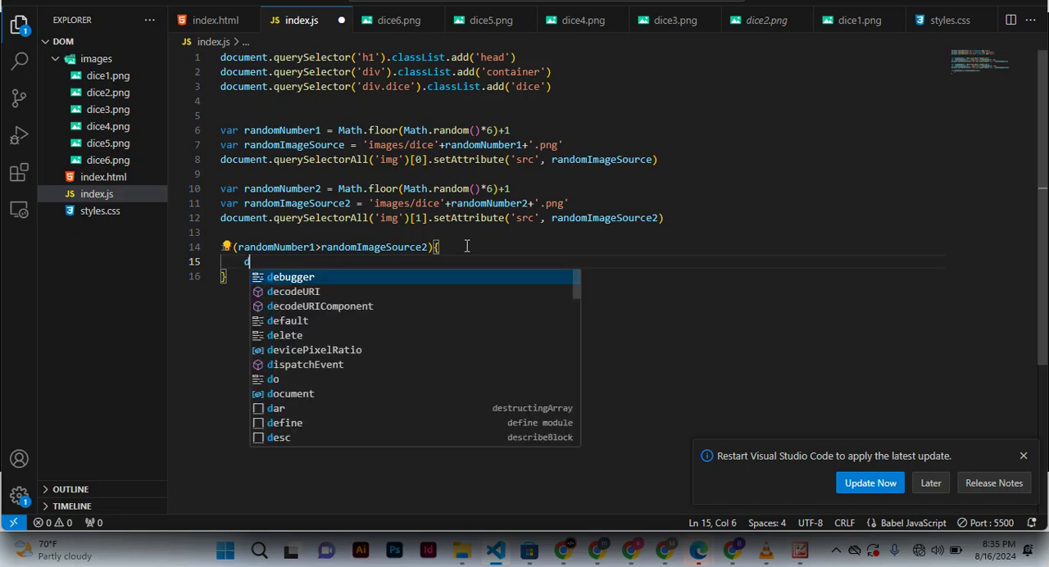
pyautogui.write('ocument')
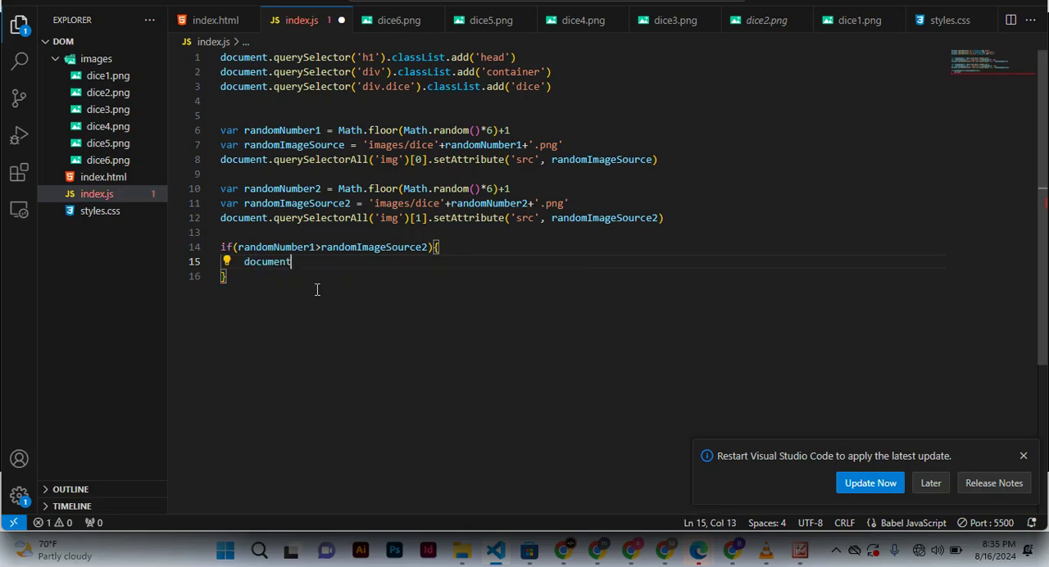
pyautogui.write('.')
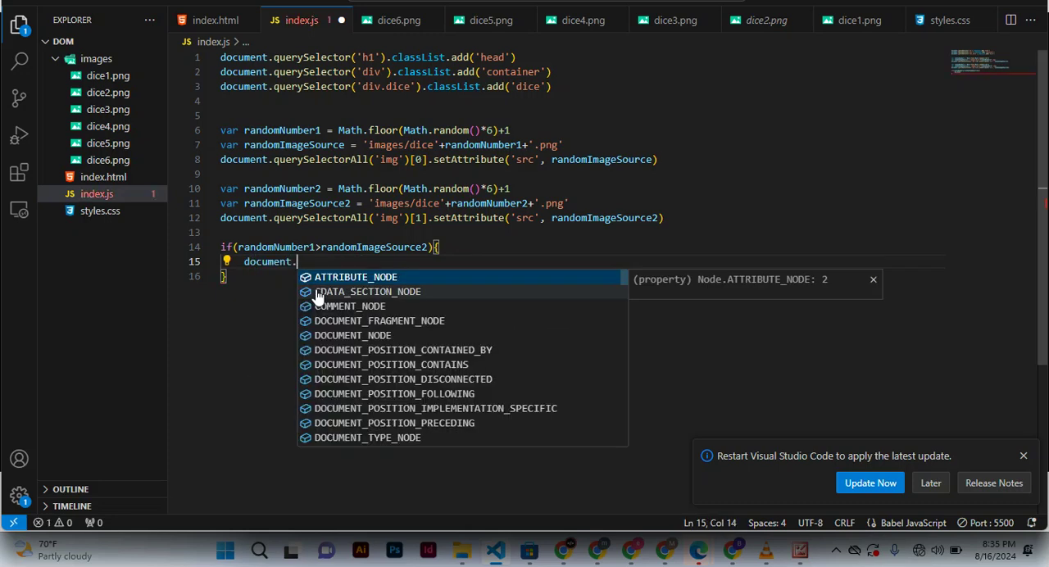
pyautogui.write('query')
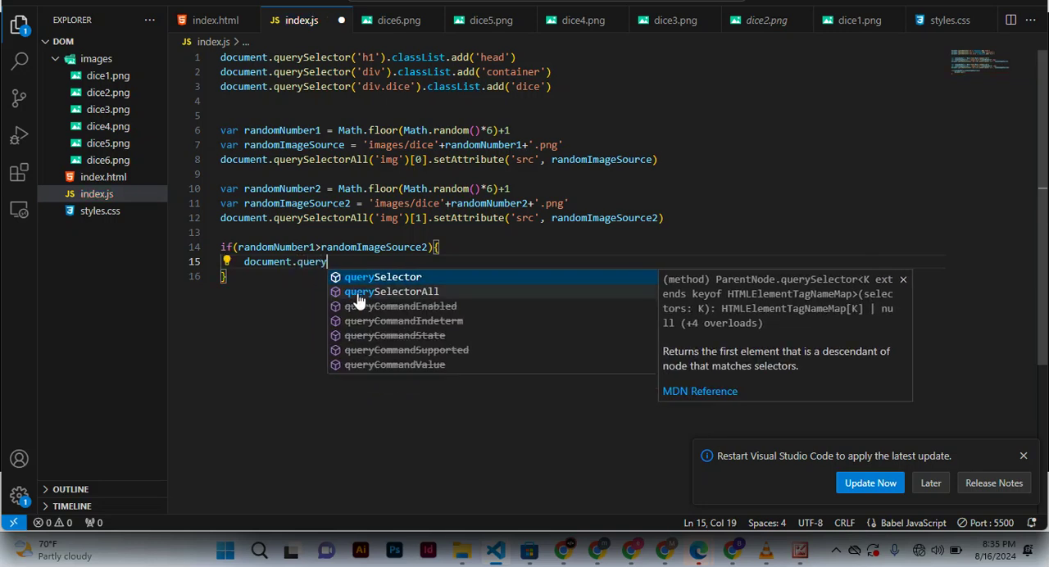
pyautogui.write("Selector('")
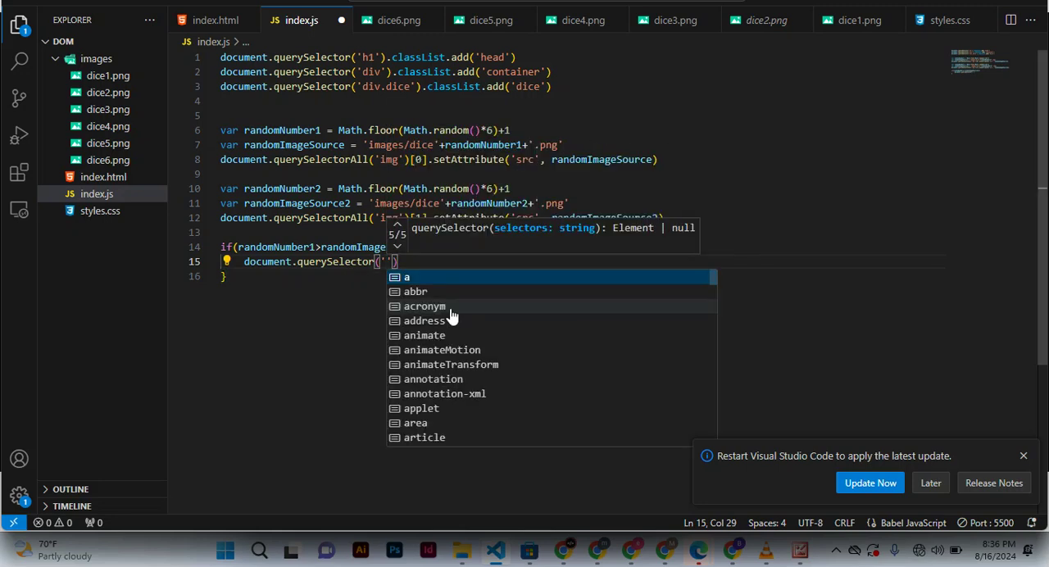
pyautogui.write('h1')
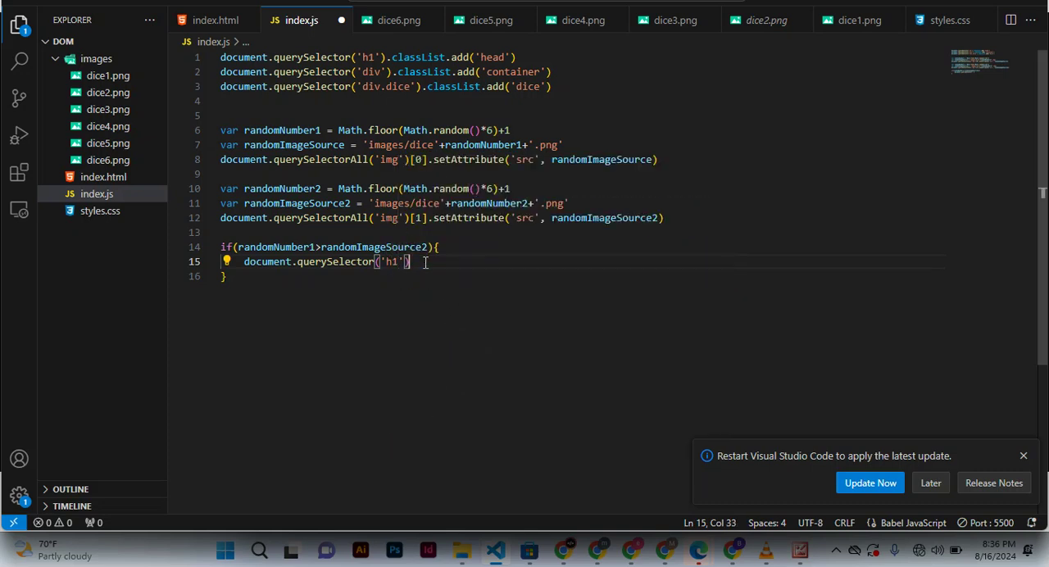
pyautogui.write('.')
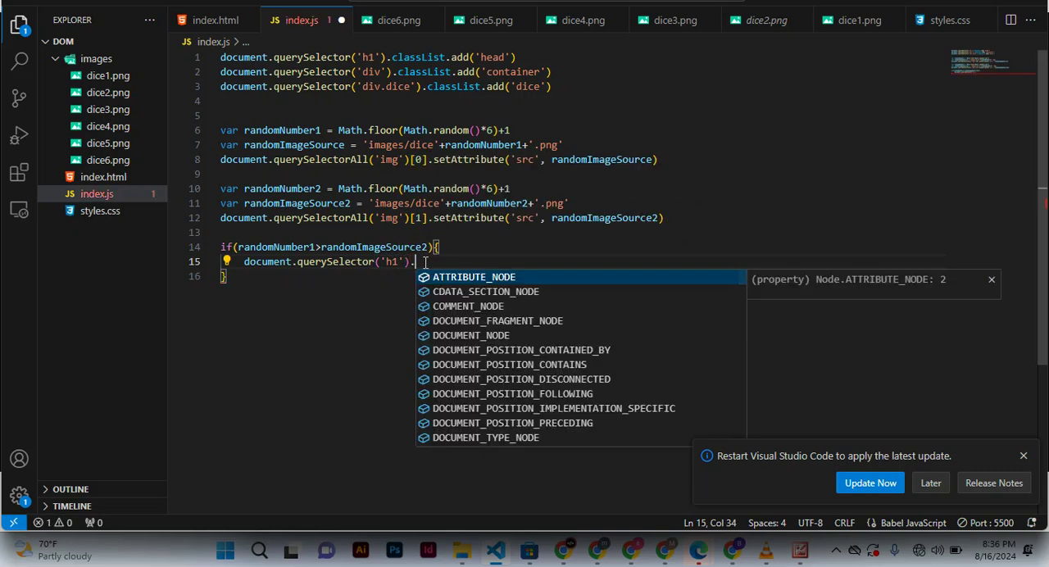
pyautogui.write('innerHTML =')
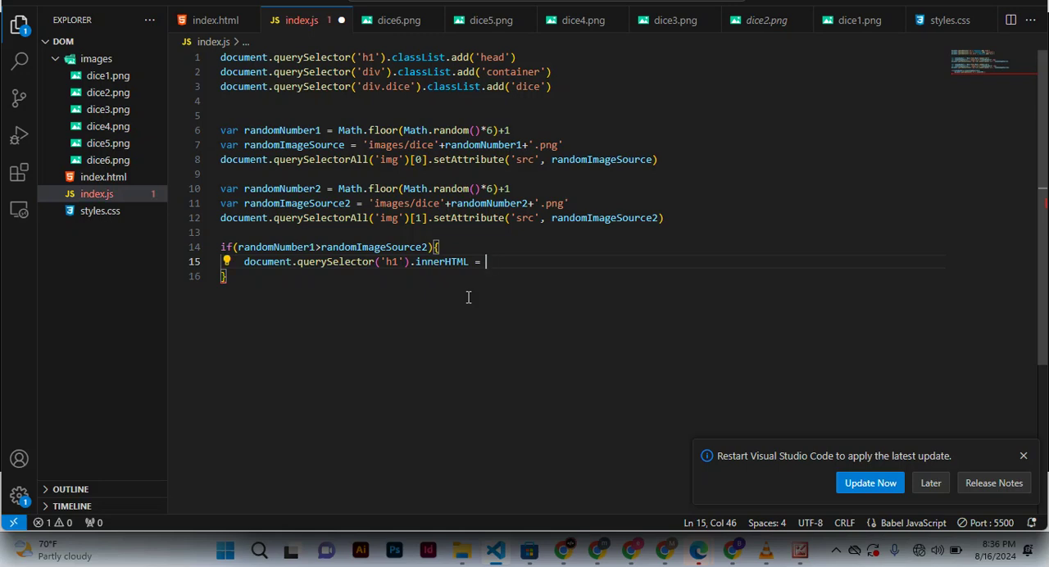
pyautogui.write("''")
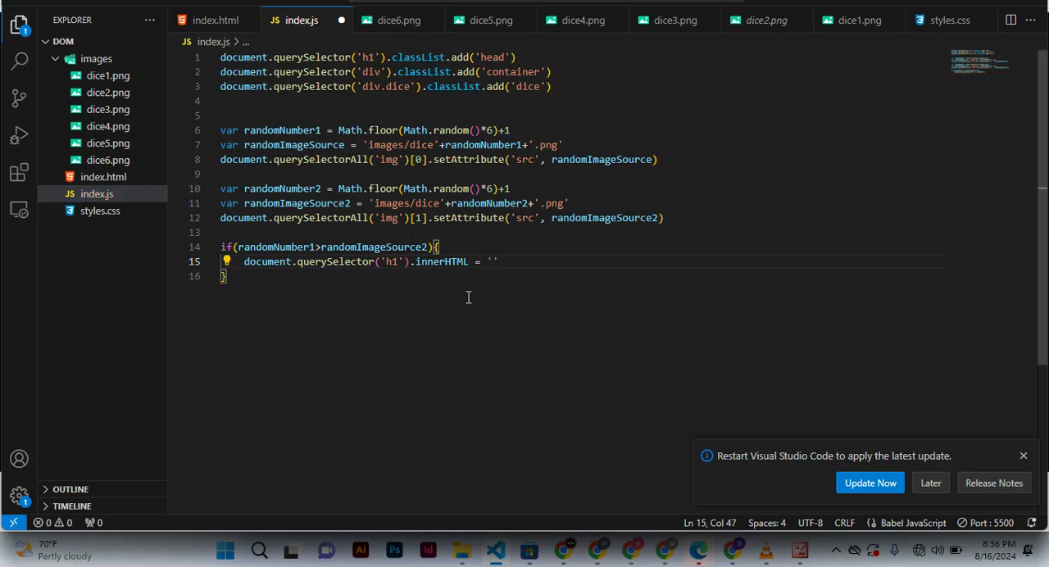
# Step: Fill the h1 string with the announcement 'Player 1 won'
pyautogui.write('p')
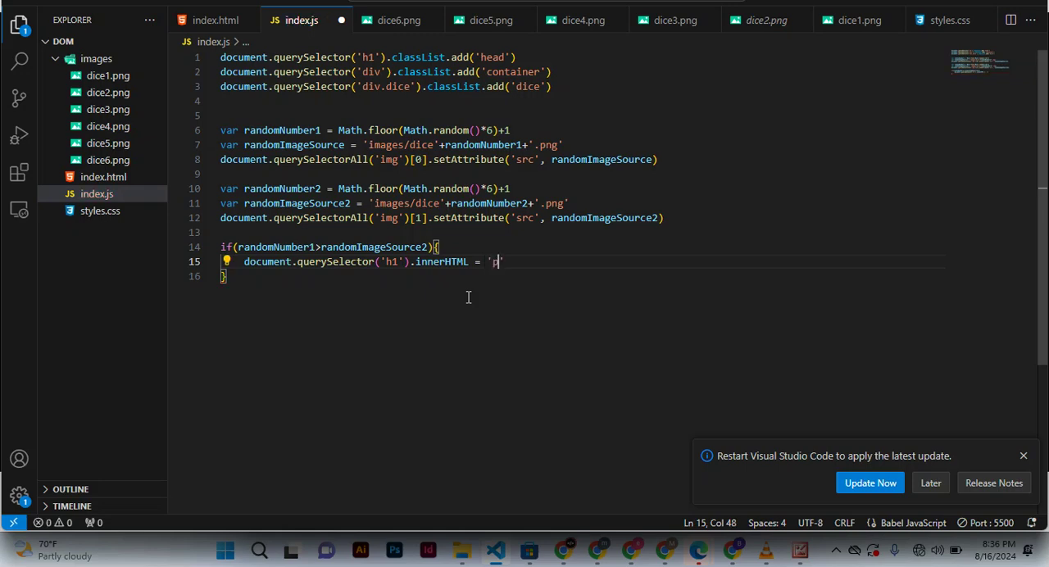
pyautogui.write('l')
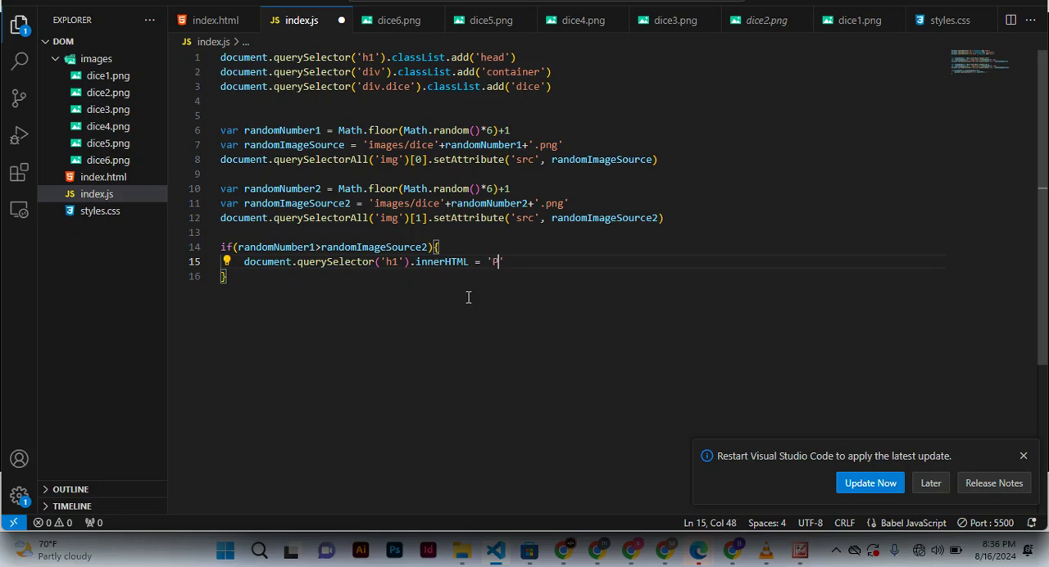
pyautogui.write('layer')
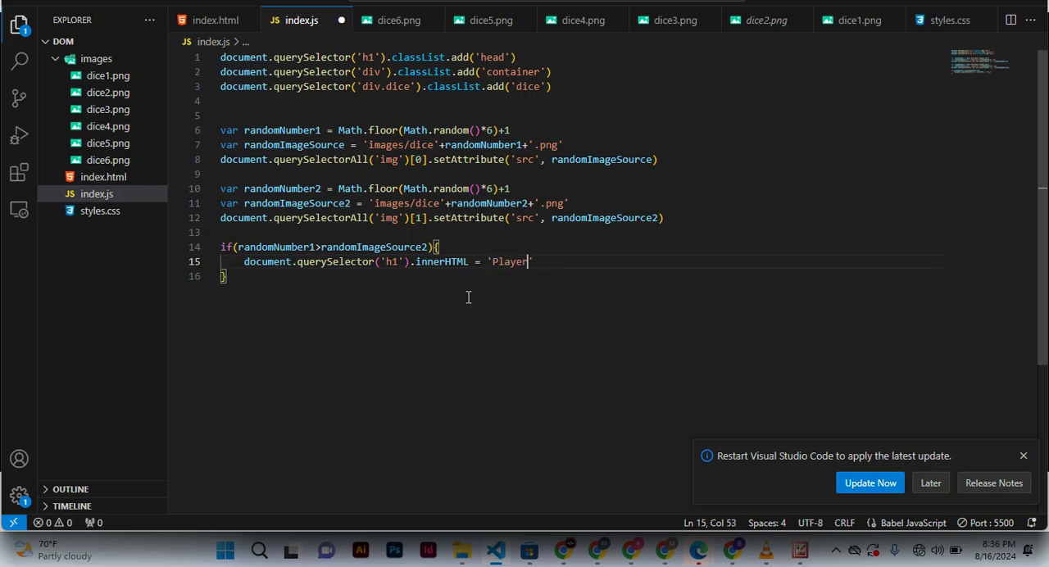
pyautogui.write('" "')
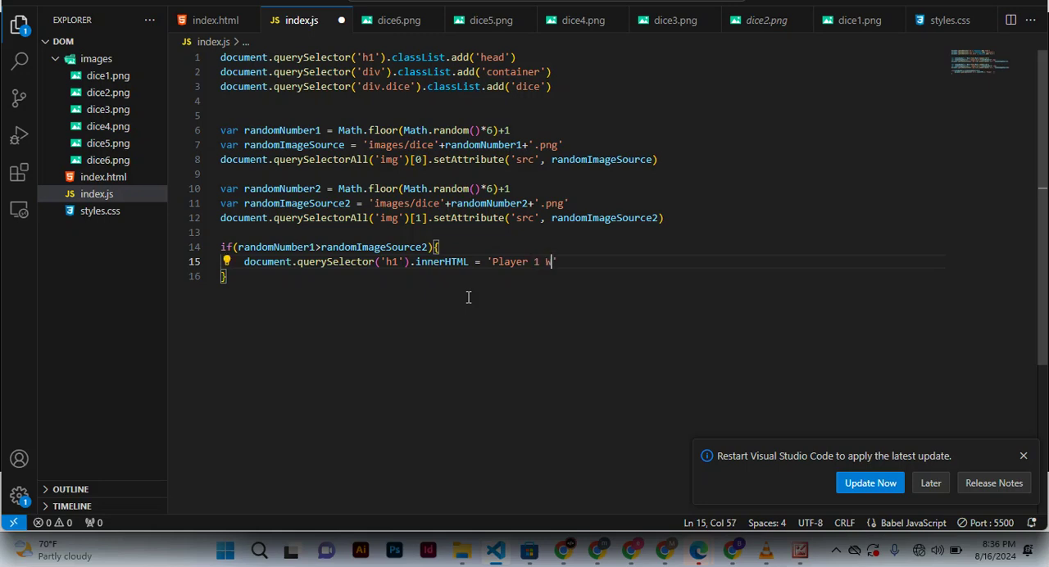
pyautogui.write('ON')
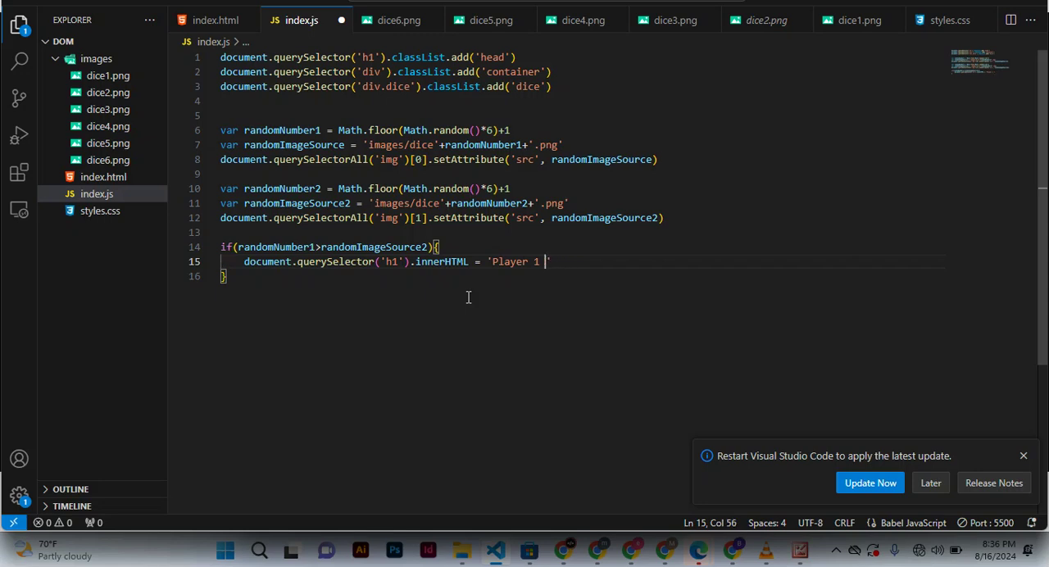
pyautogui.write('wo')
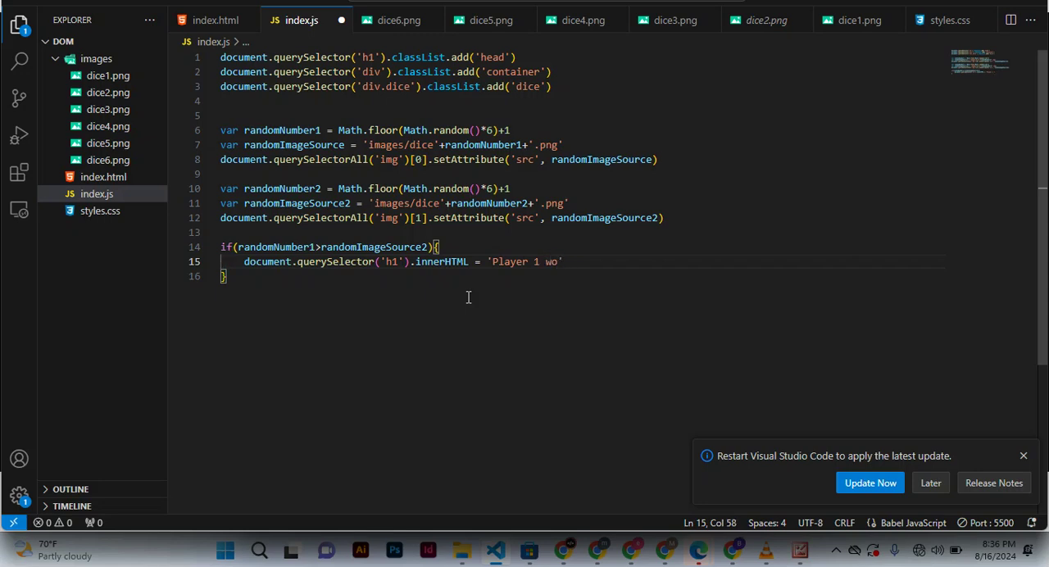
pyautogui.write('n')
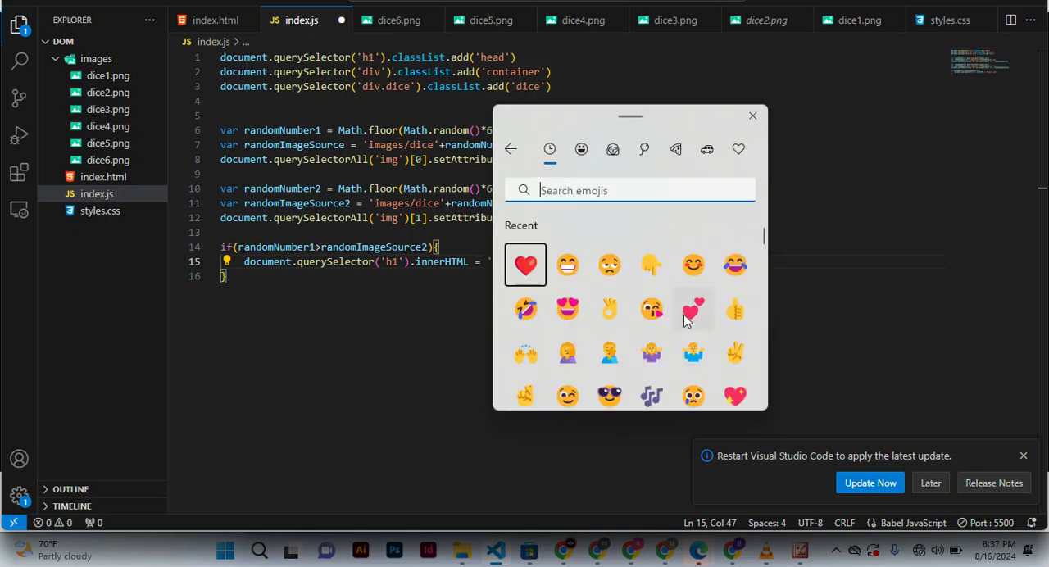
# Step: Insert a magic wand emoji from the Objects category before 'Player 1 won'
pyautogui.click(581, 150)
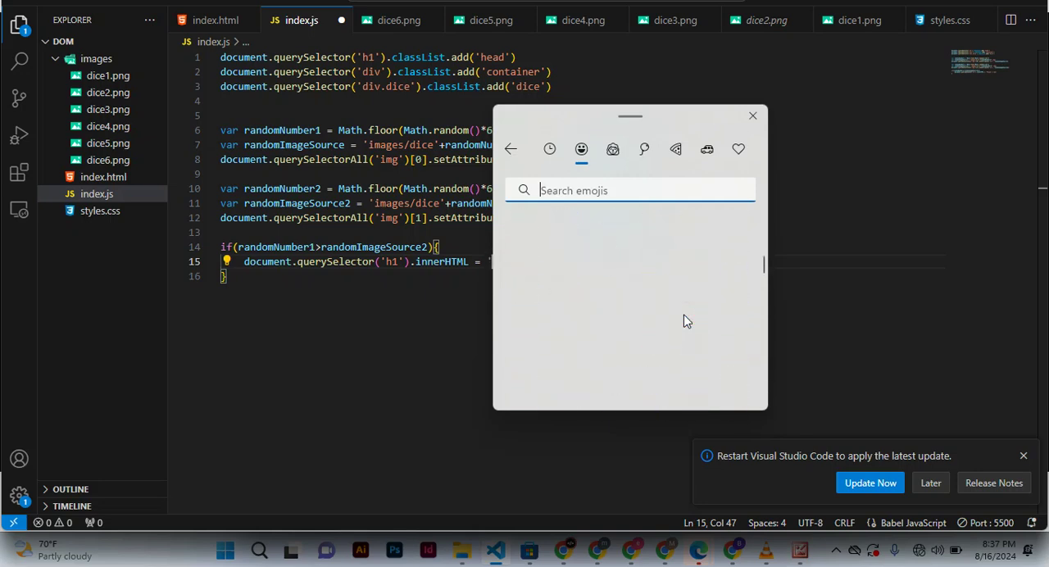
pyautogui.click(613, 149)
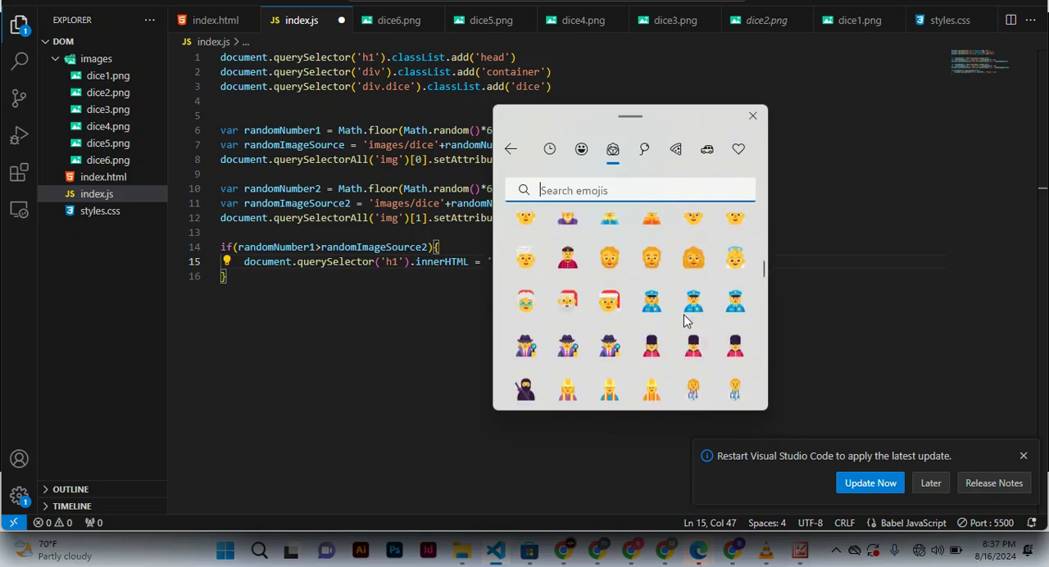
pyautogui.scroll(-3)
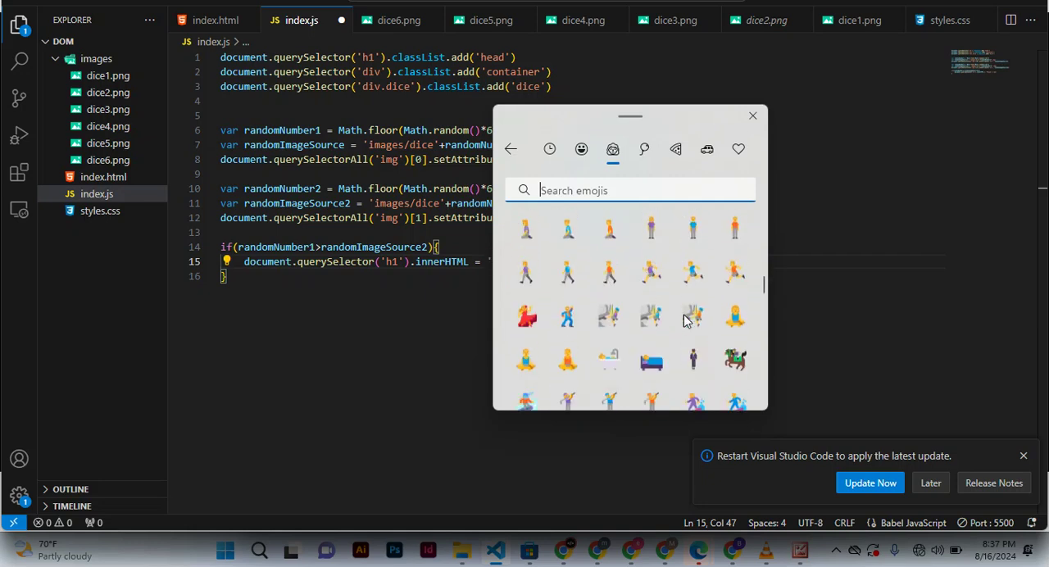
pyautogui.click(642, 149)
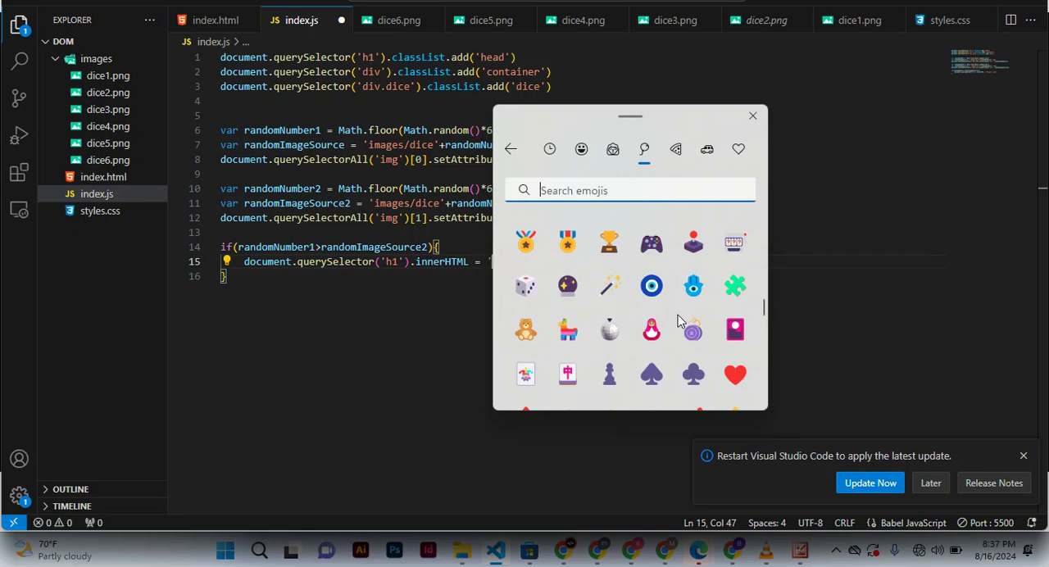
pyautogui.moveTo(610, 285)
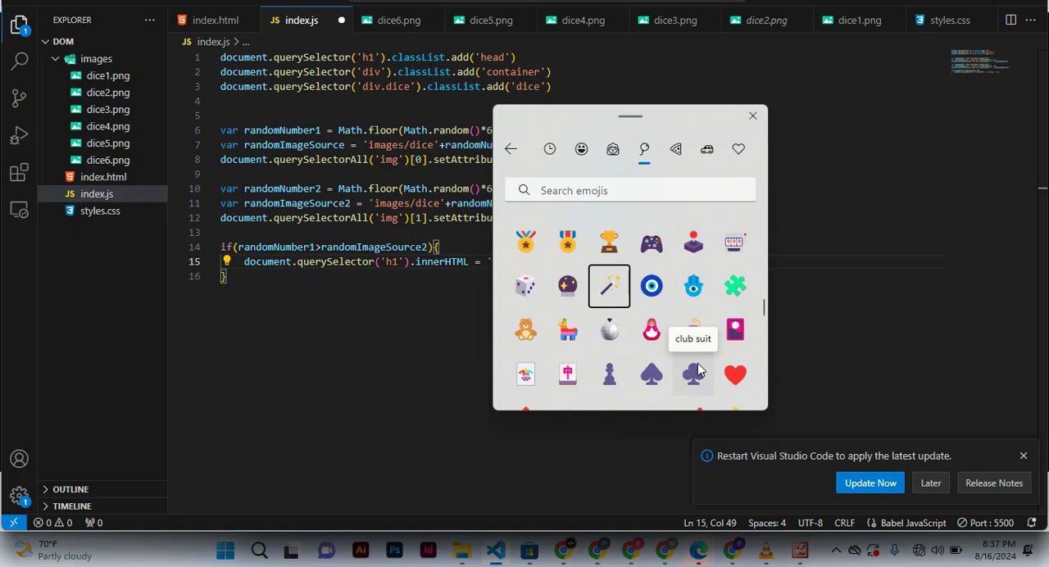
pyautogui.moveTo(610, 285)
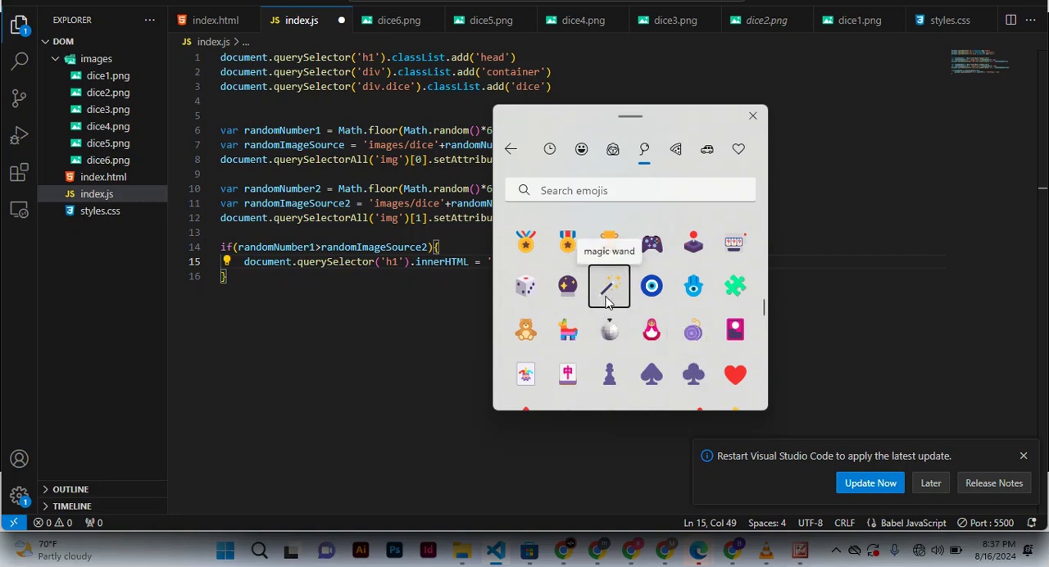
pyautogui.moveTo(456, 343)
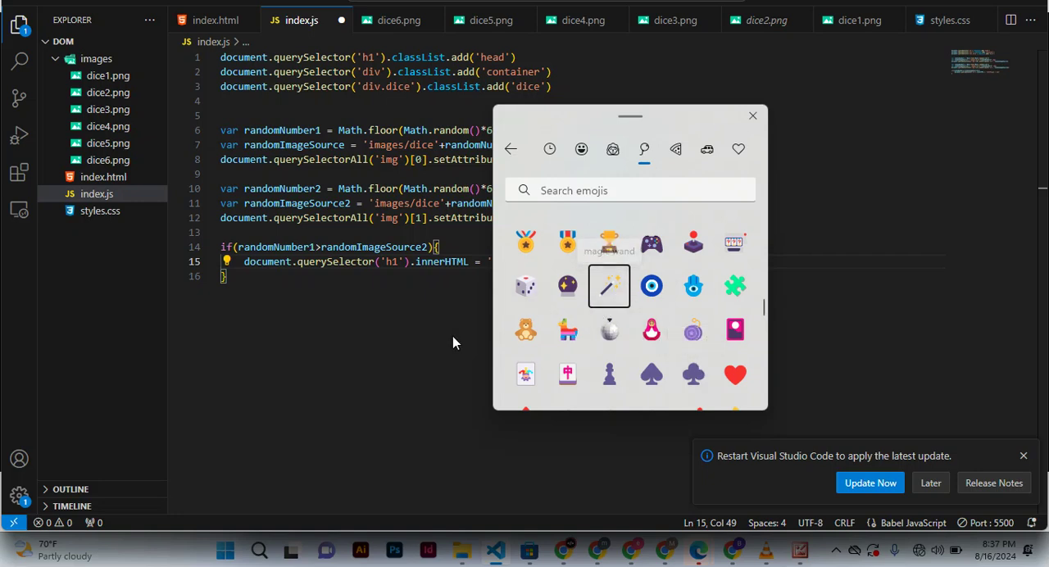
pyautogui.click(610, 285)
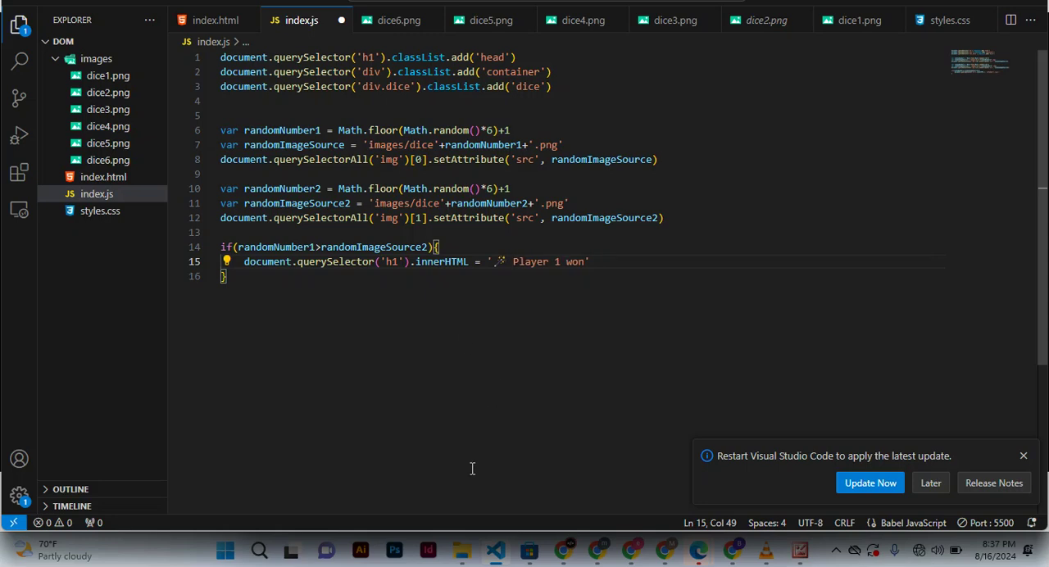
pyautogui.moveTo(495, 354)
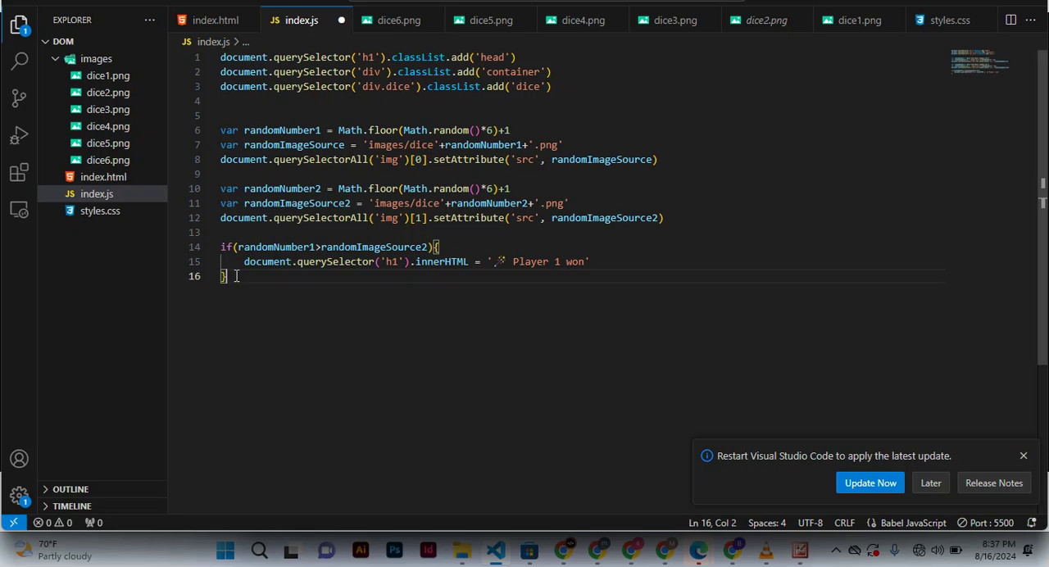
# Step: Begin an else clause with an opening brace after the Player 1 if block
pyautogui.write('if (condition) {')
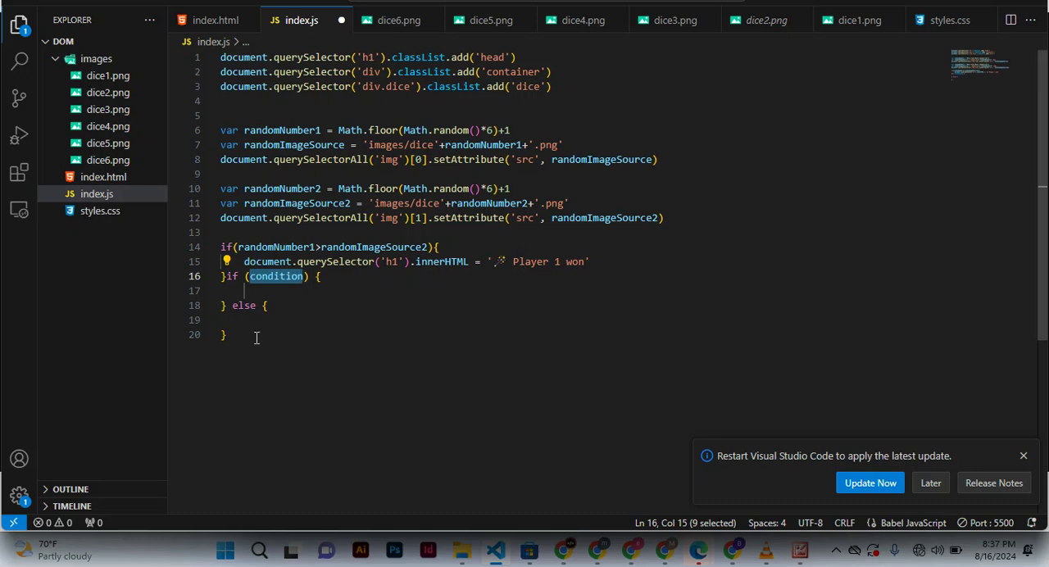
pyautogui.write('r) {')
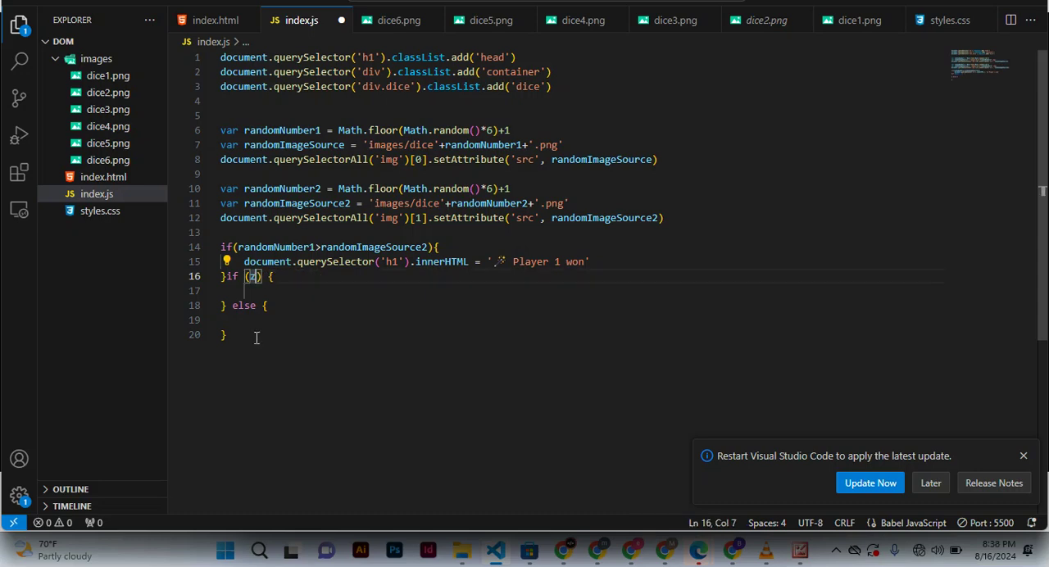
pyautogui.write('z')
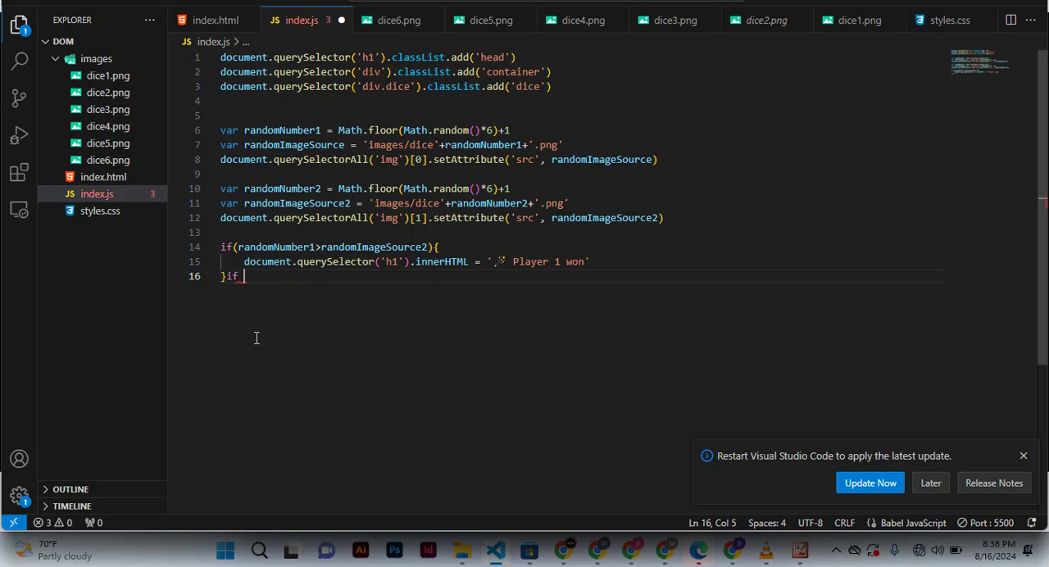
pyautogui.write('else')
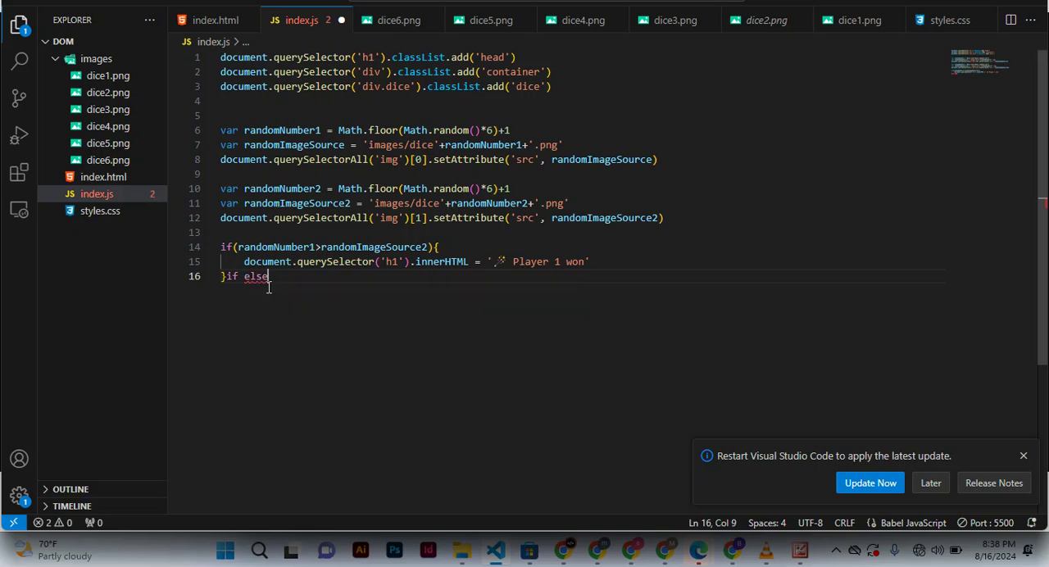
pyautogui.write('{')
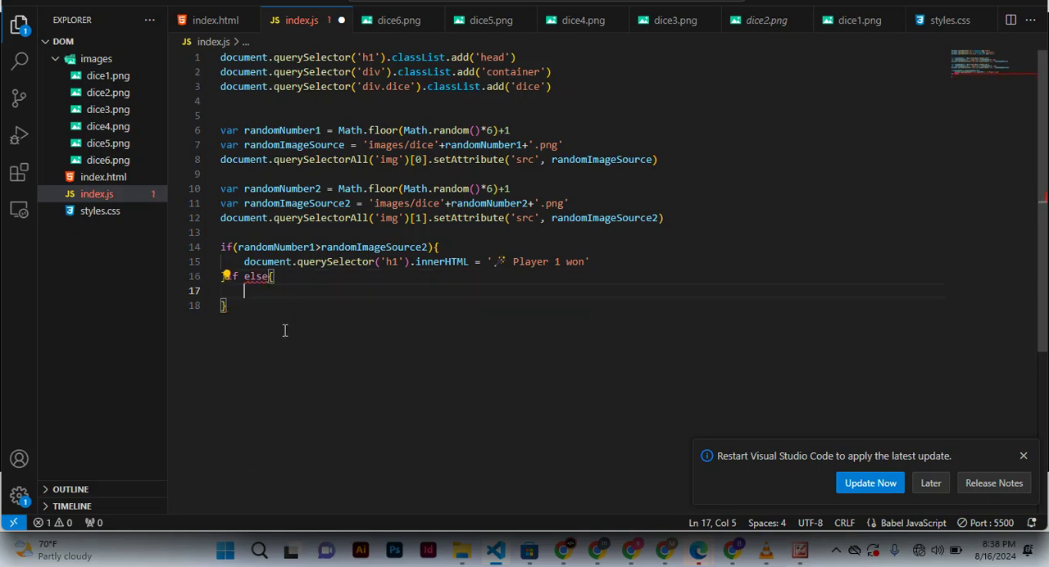
# Step: Rework it into 'else if' on the closing-brace line via IntelliSense
pyautogui.click(271, 276)
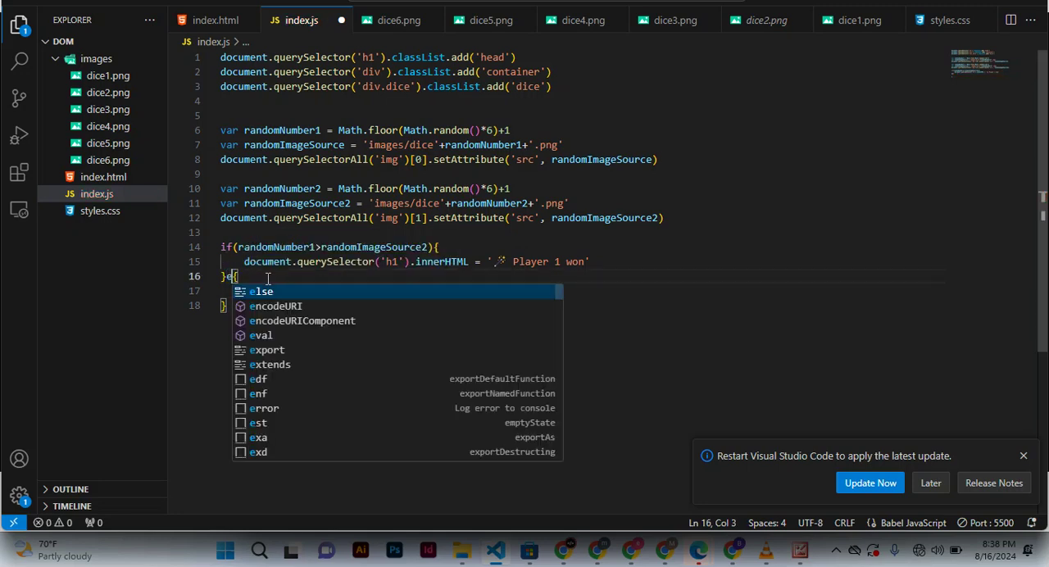
pyautogui.write('lse')
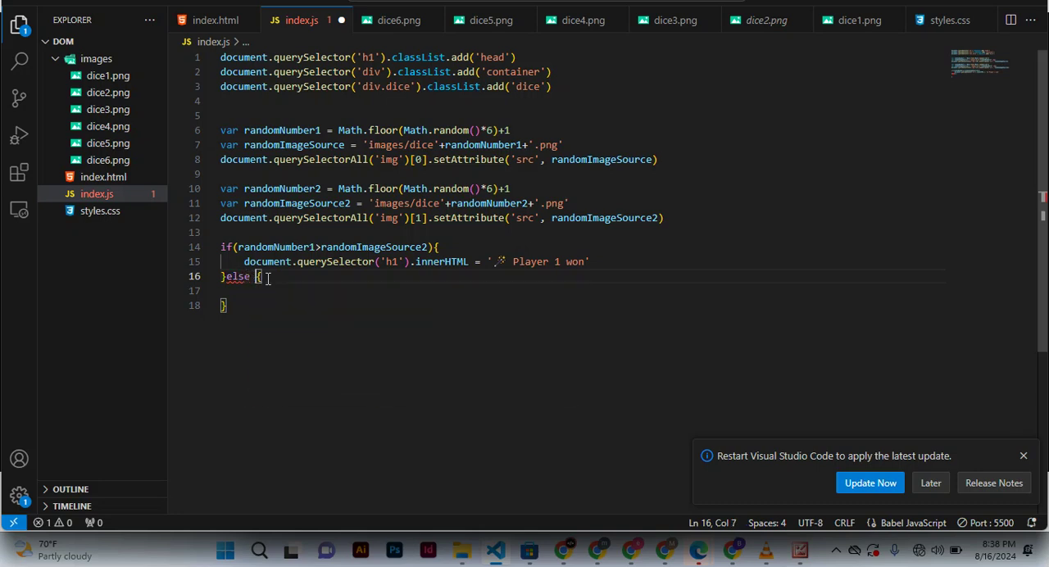
pyautogui.write('if')
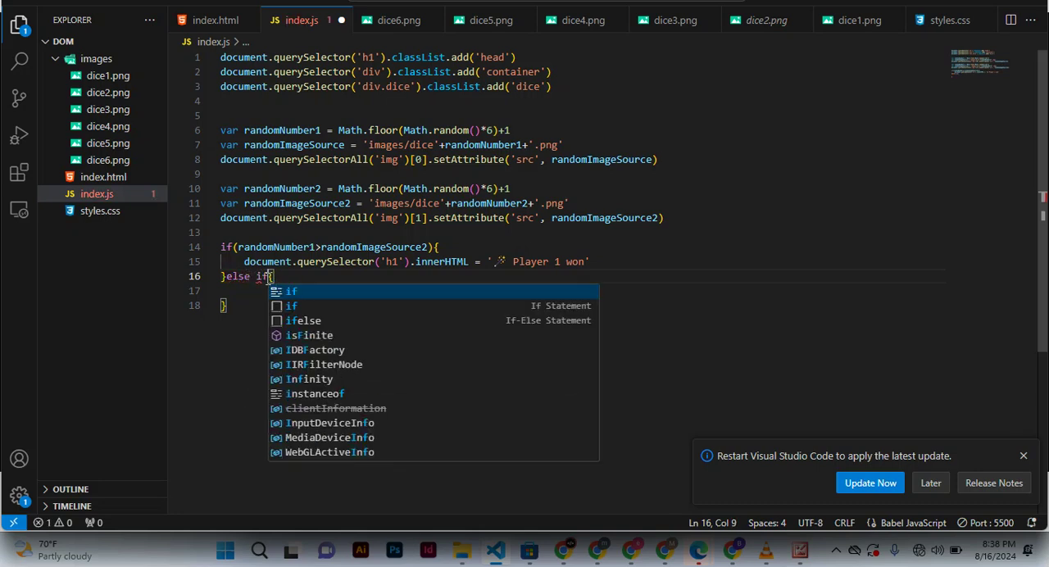